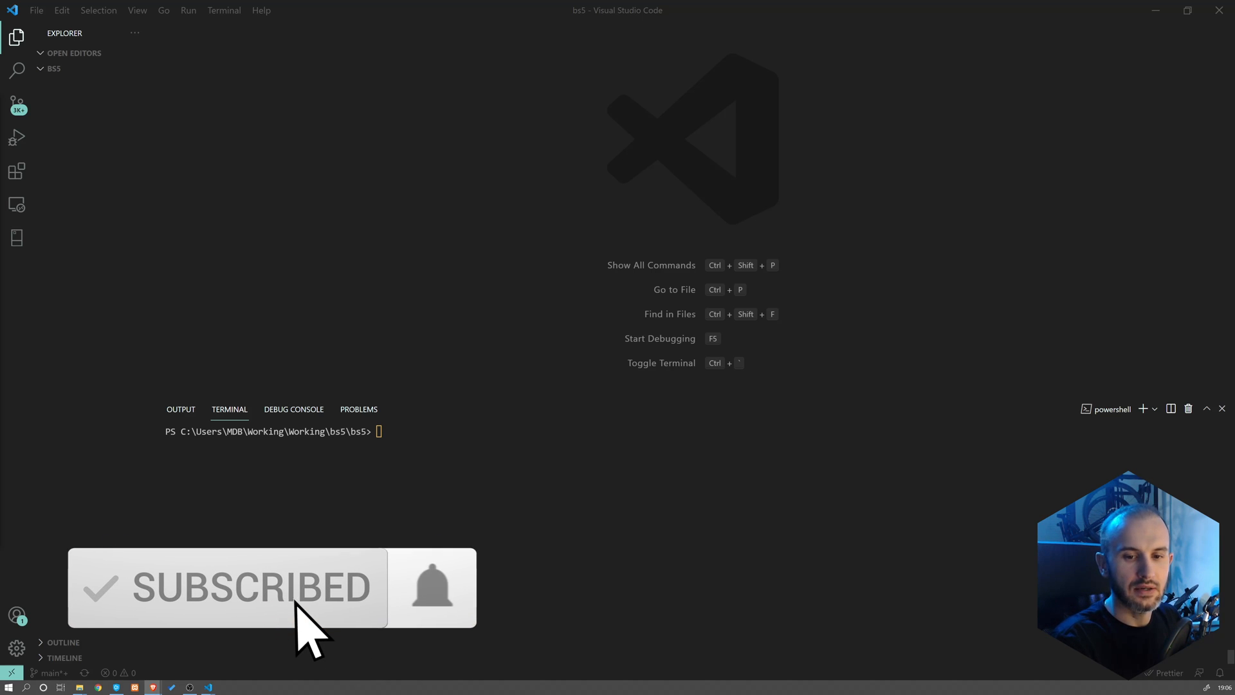
Step: Run npx create-react-app bs5-react in the integrated terminal to scaffold the project
{"action": "type", "text": "npx"}
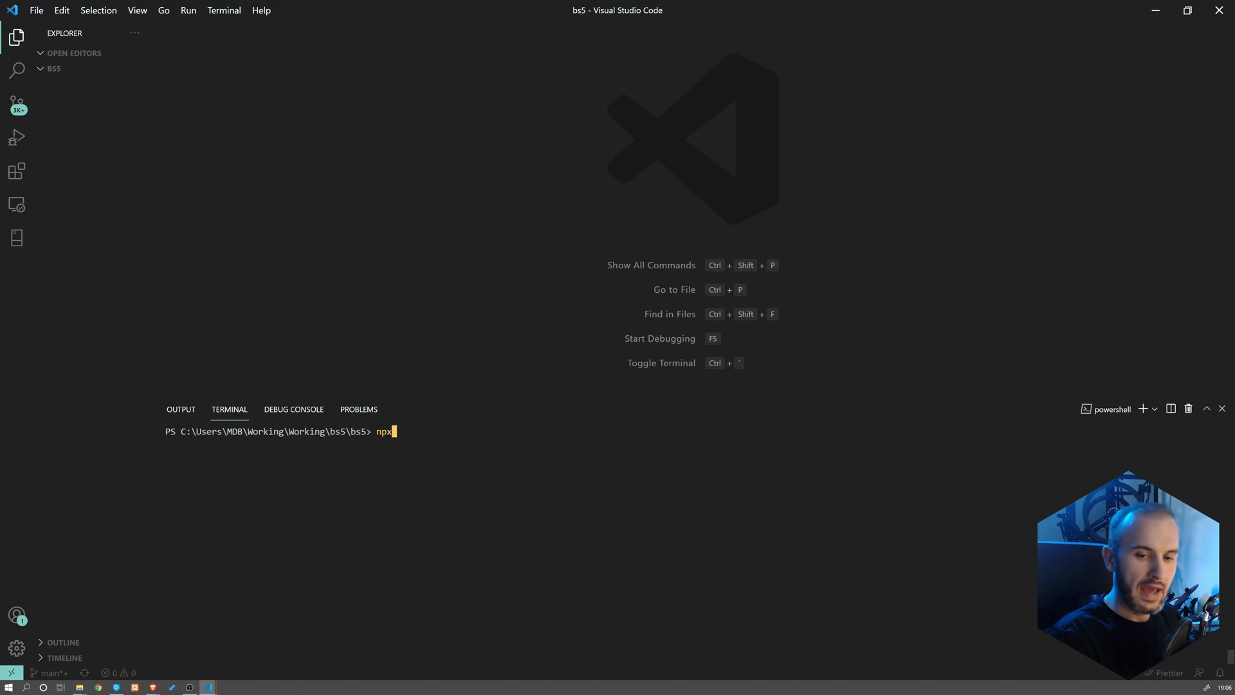
{"action": "type", "text": "\" \""}
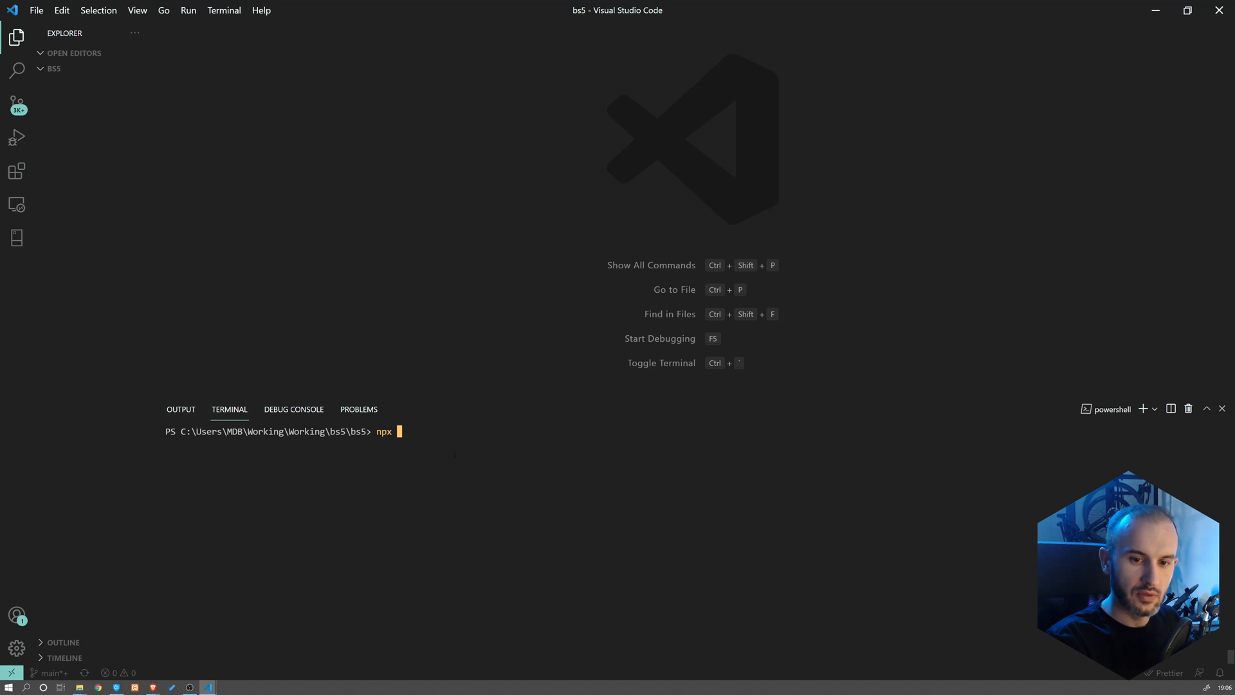
{"action": "type", "text": "create-"}
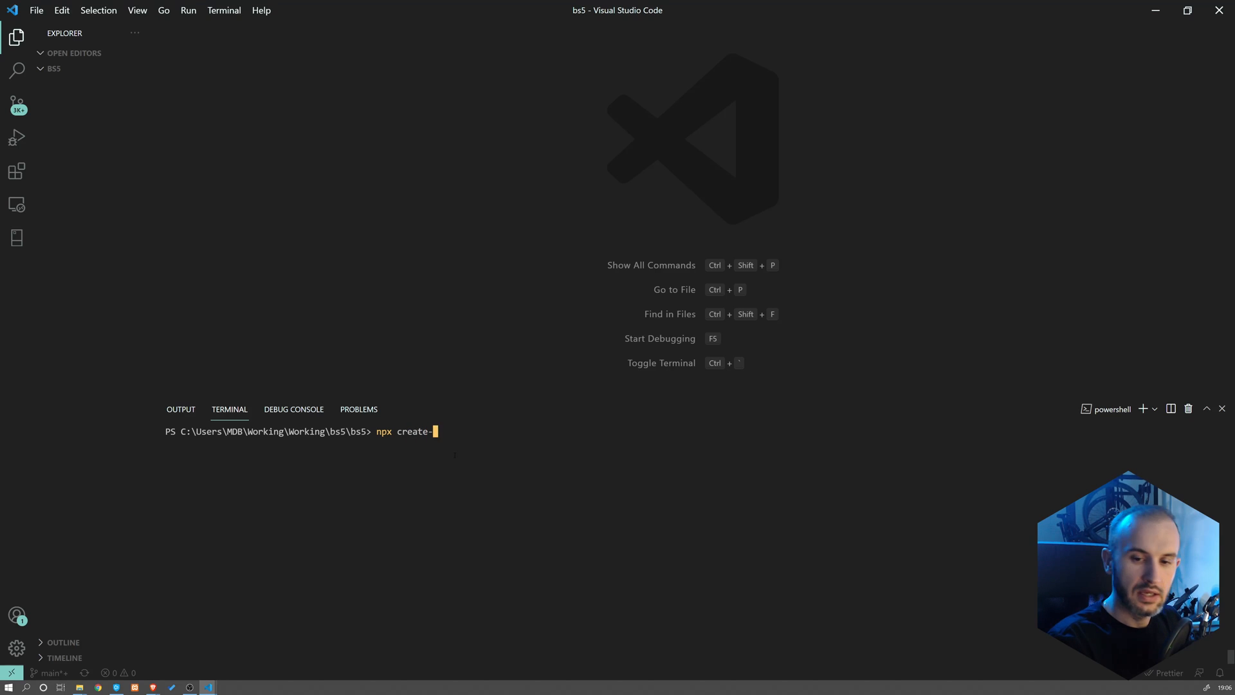
{"action": "type", "text": "react-app"}
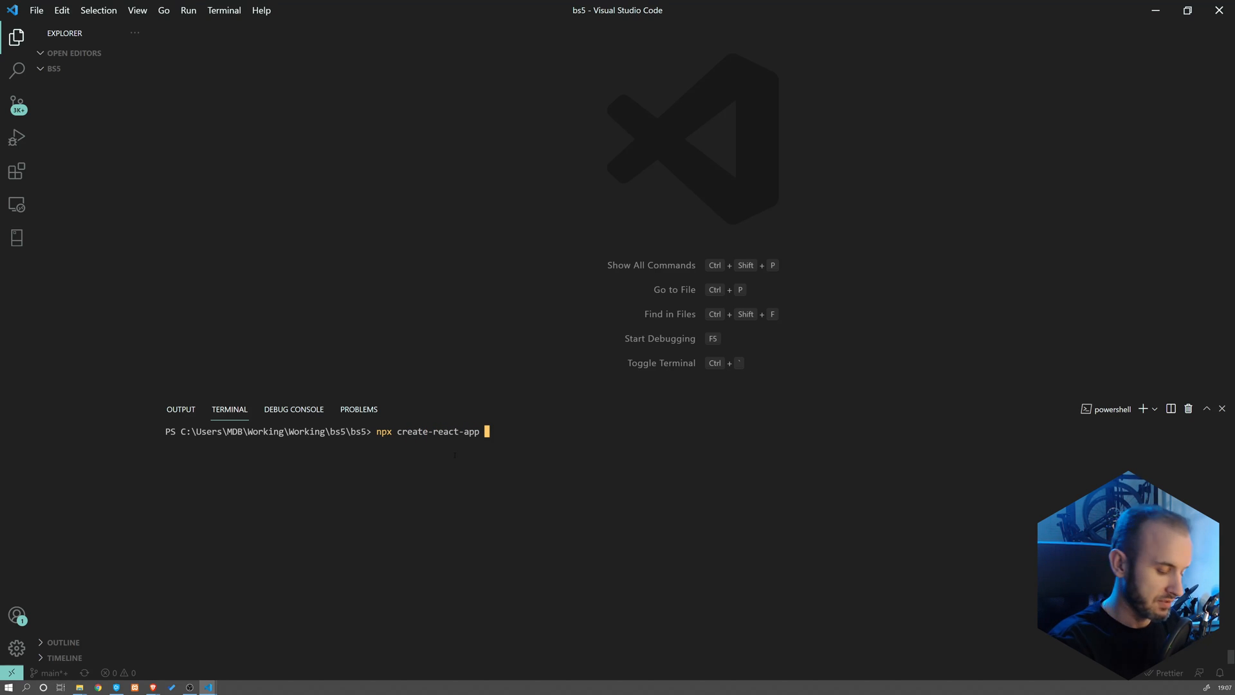
{"action": "type", "text": "bs5"}
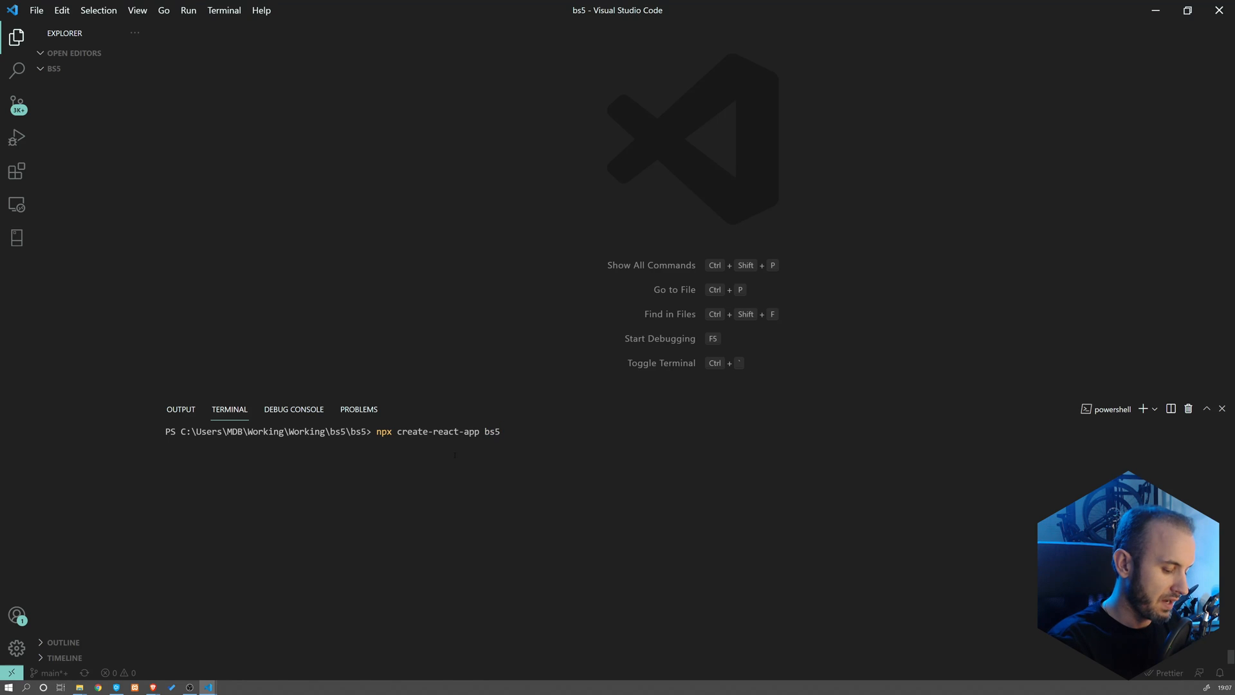
{"action": "type", "text": "-react"}
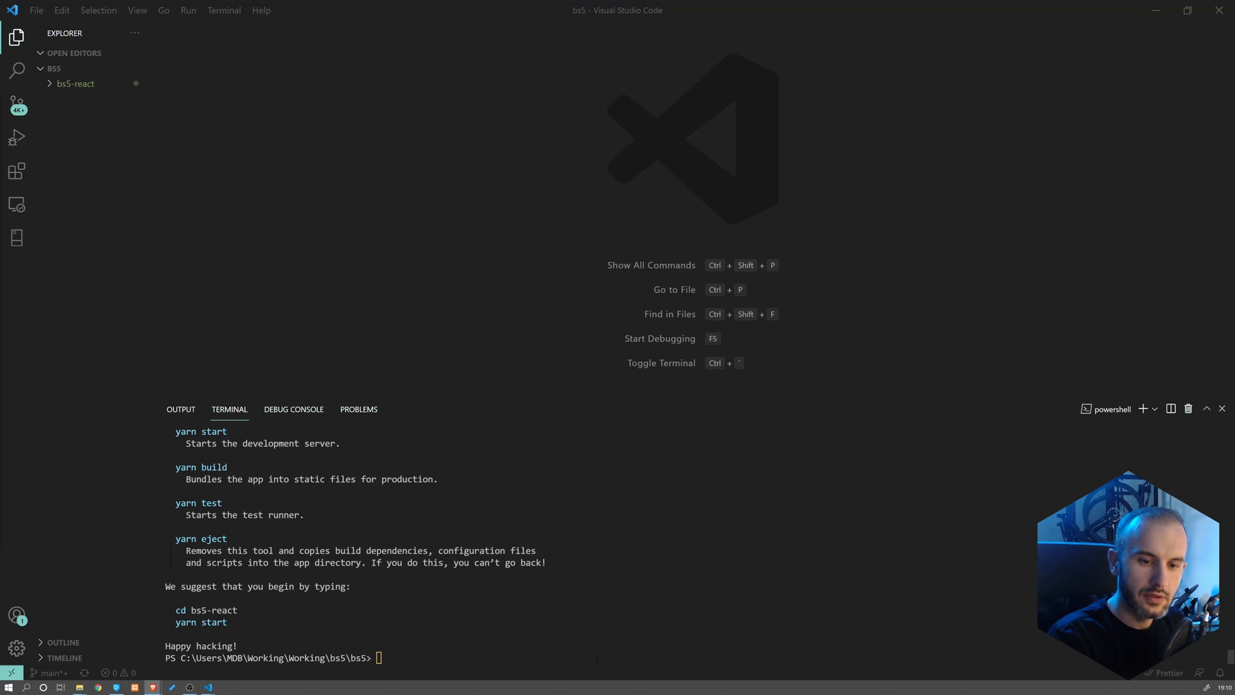
Step: Change into bs5-react, add bootstrap and react-bootstrap with yarn, then start the dev server
{"action": "type", "text": "cd .\\bs5-react\\"}
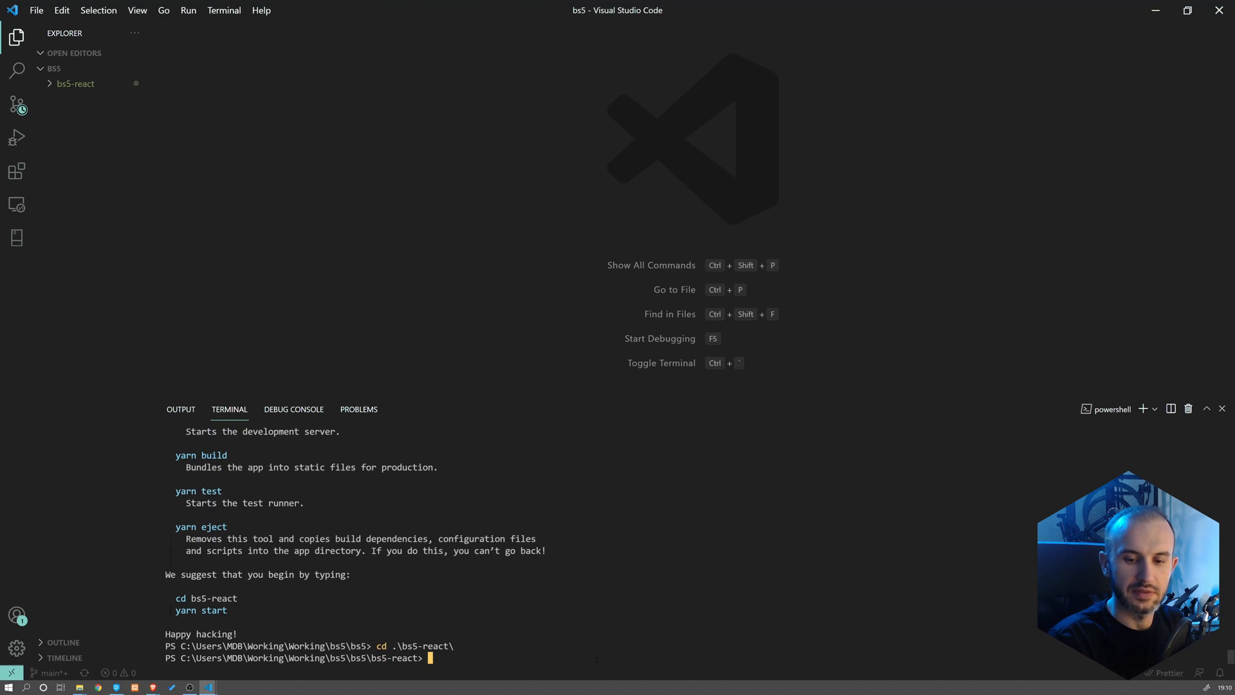
{"action": "type", "text": "yarn add bootstrap react-"}
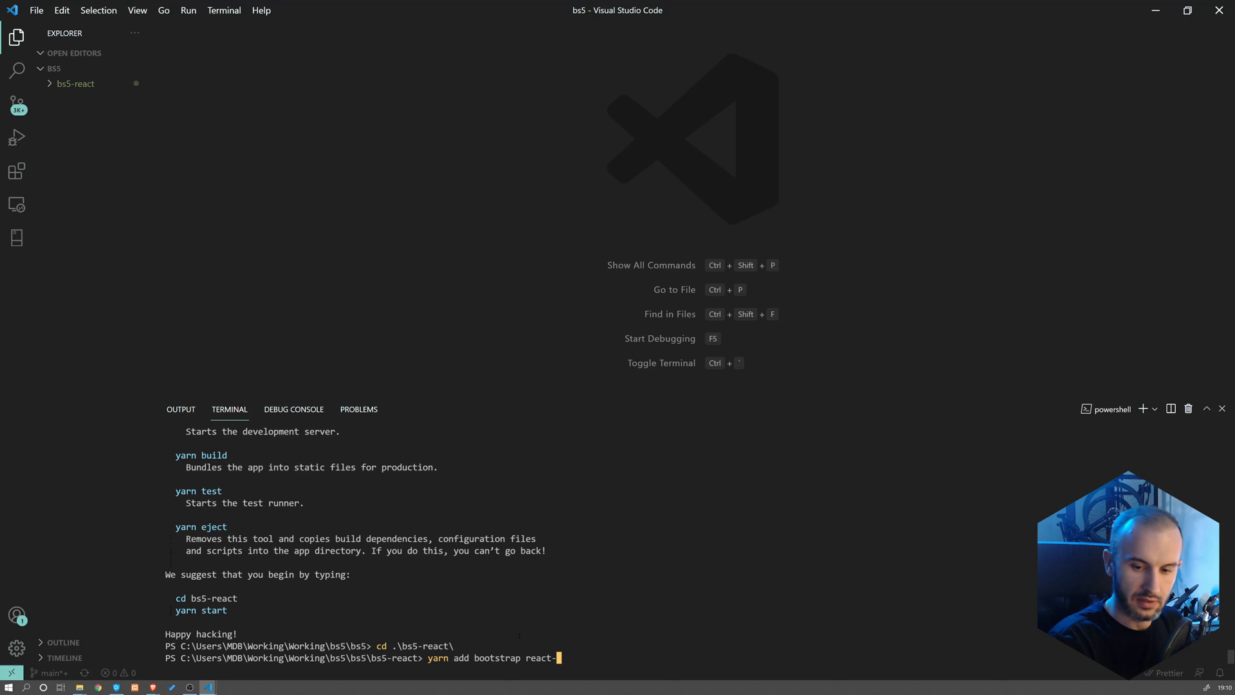
{"action": "type", "text": "bootstrap"}
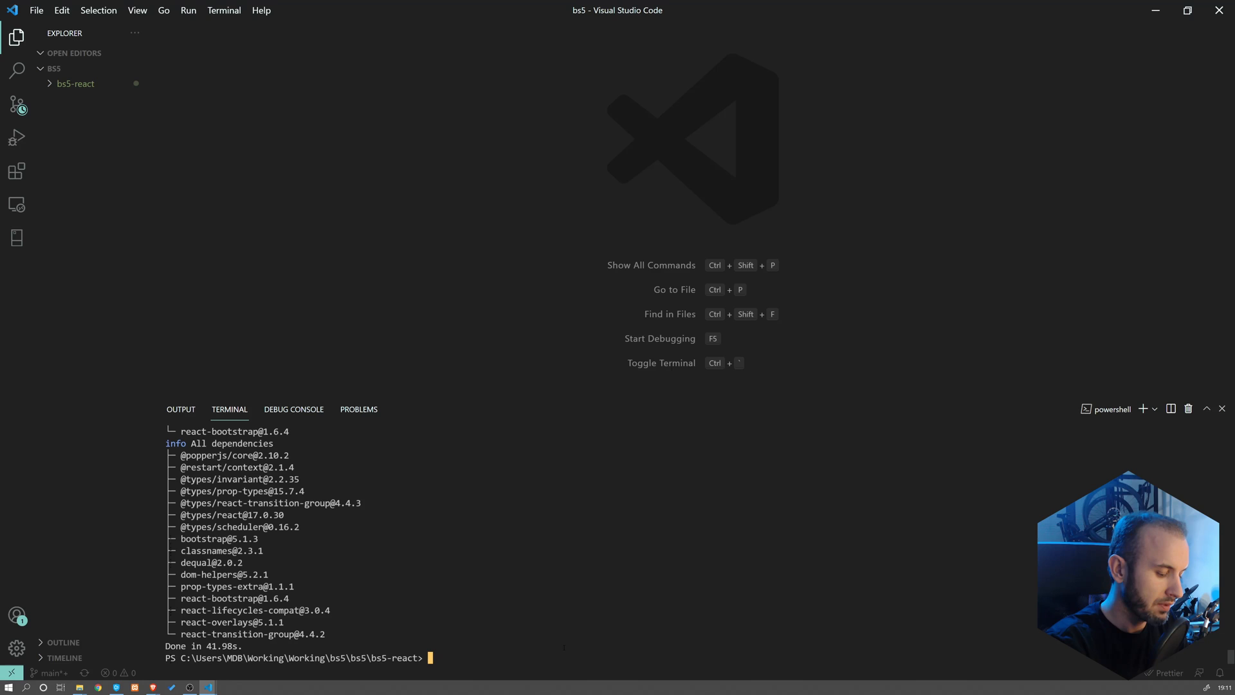
{"action": "type", "text": "yarn start"}
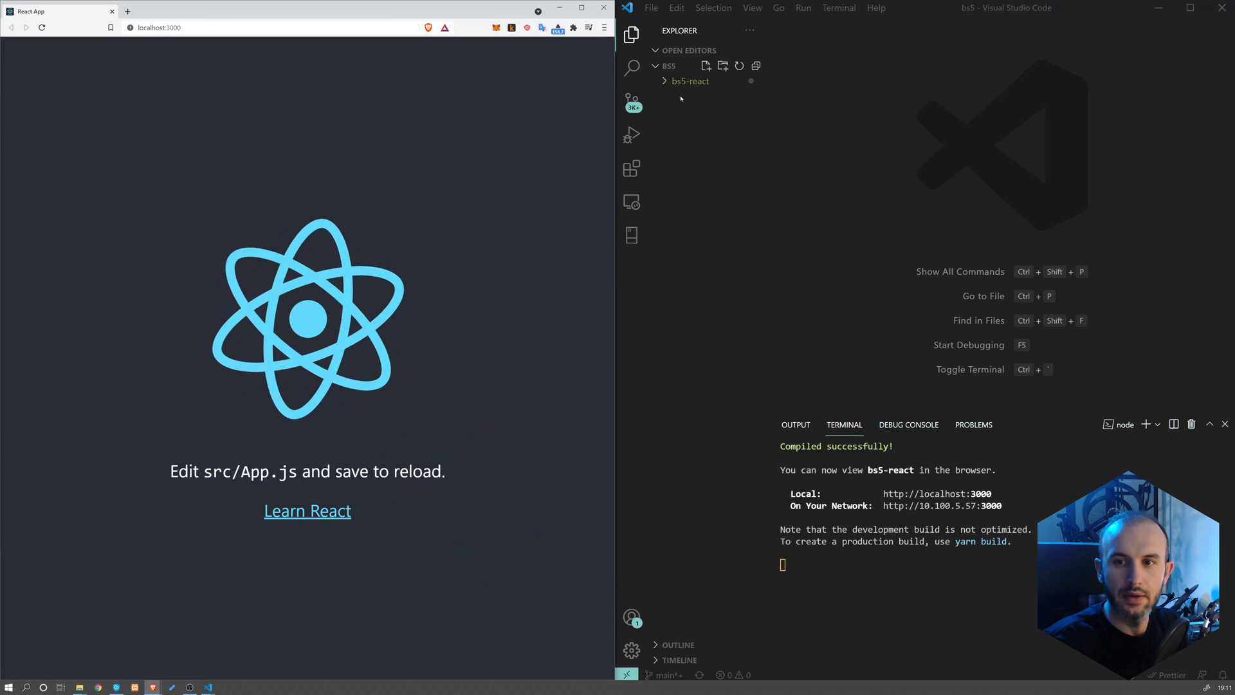
Step: Expand the bs5-react folder in the Explorer to reach src/App.js
{"action": "left_click", "coordinate": [690, 81]}
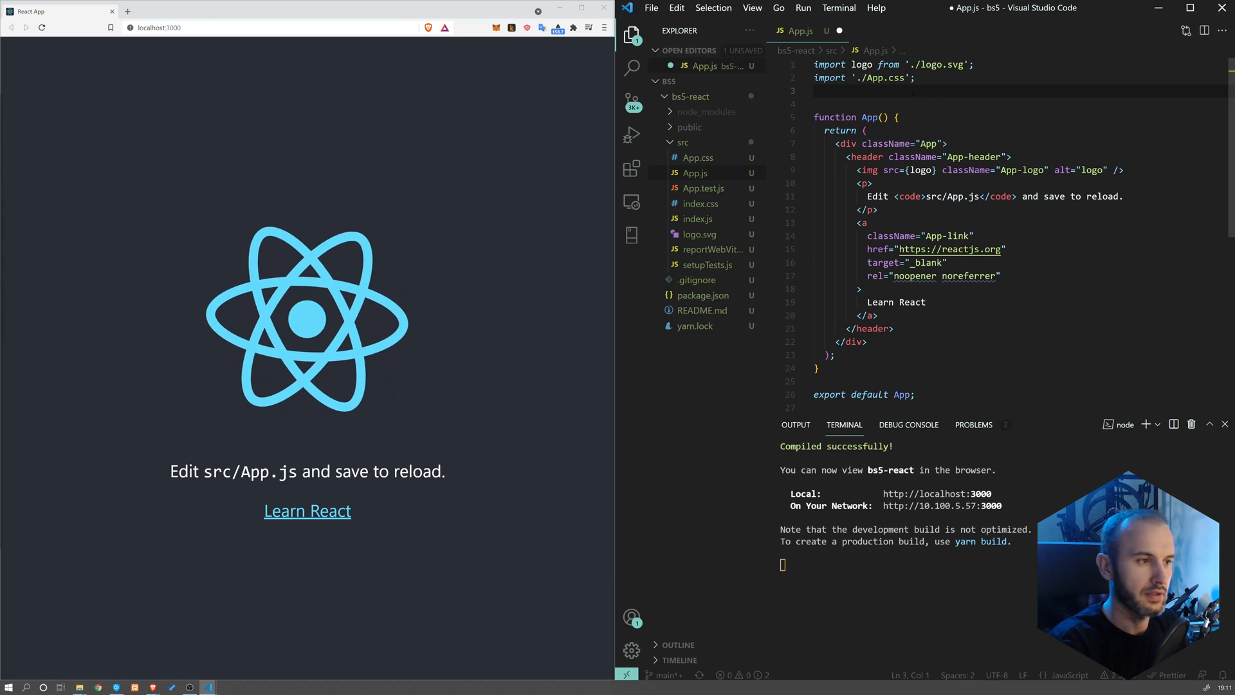
Step: Import Button from "react-bootstrap/Button", render <Button> This is button </Button>, and save App.js
{"action": "type", "text": "import Button from 'react-boot"}
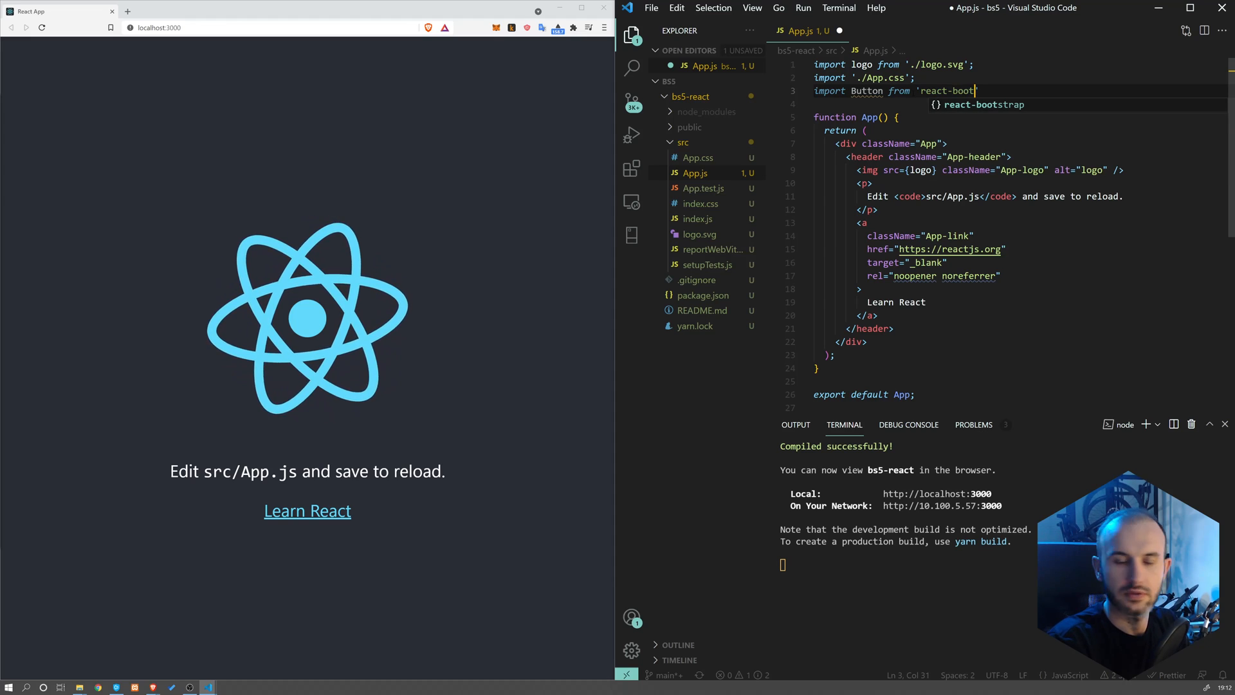
{"action": "type", "text": "/"}
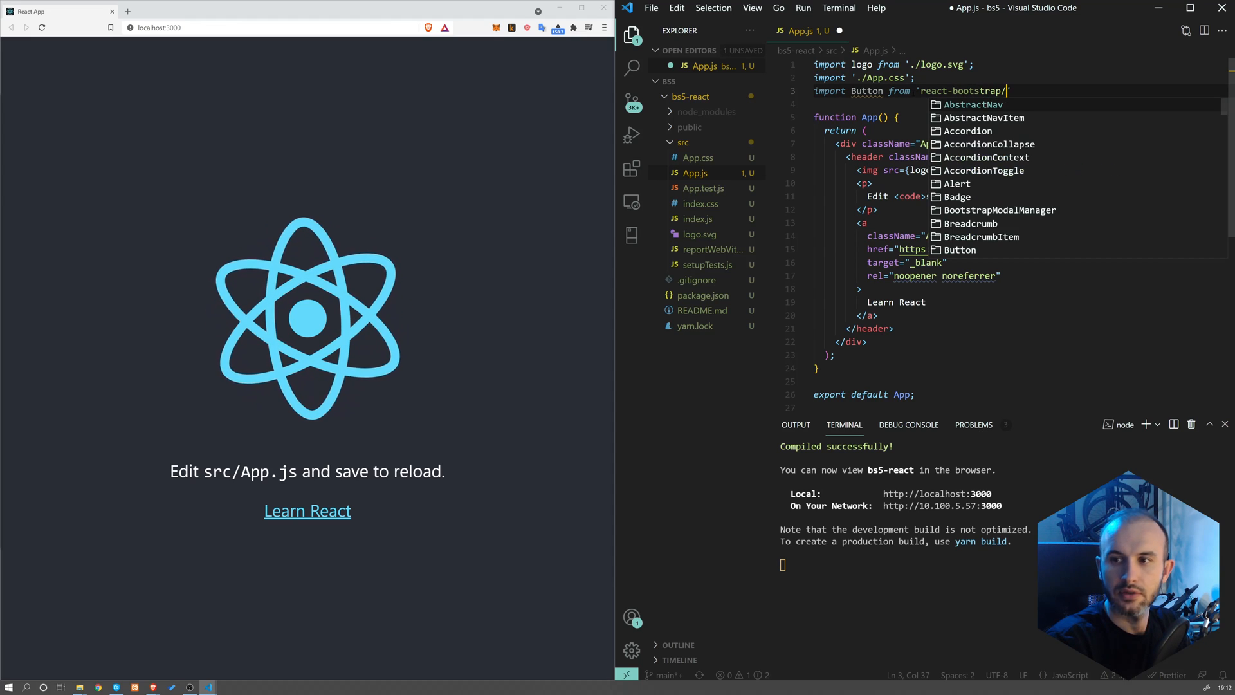
{"action": "type", "text": "Button"}
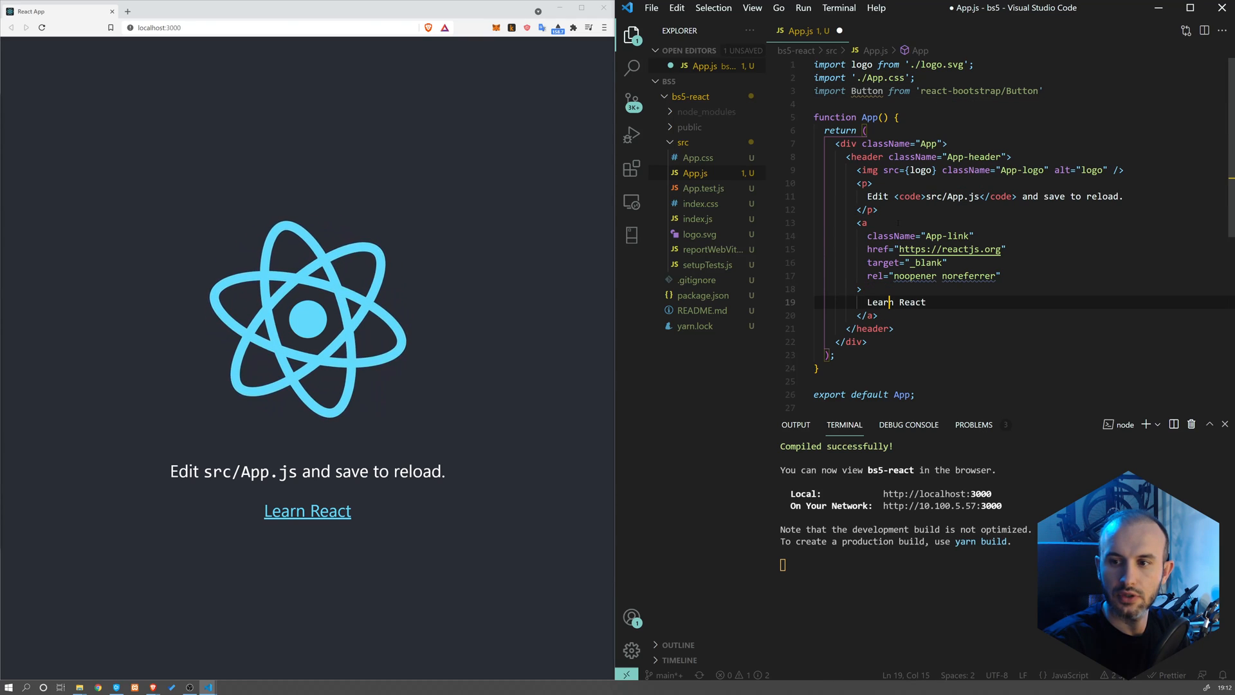
{"action": "type", "text": "<Button> This is b"}
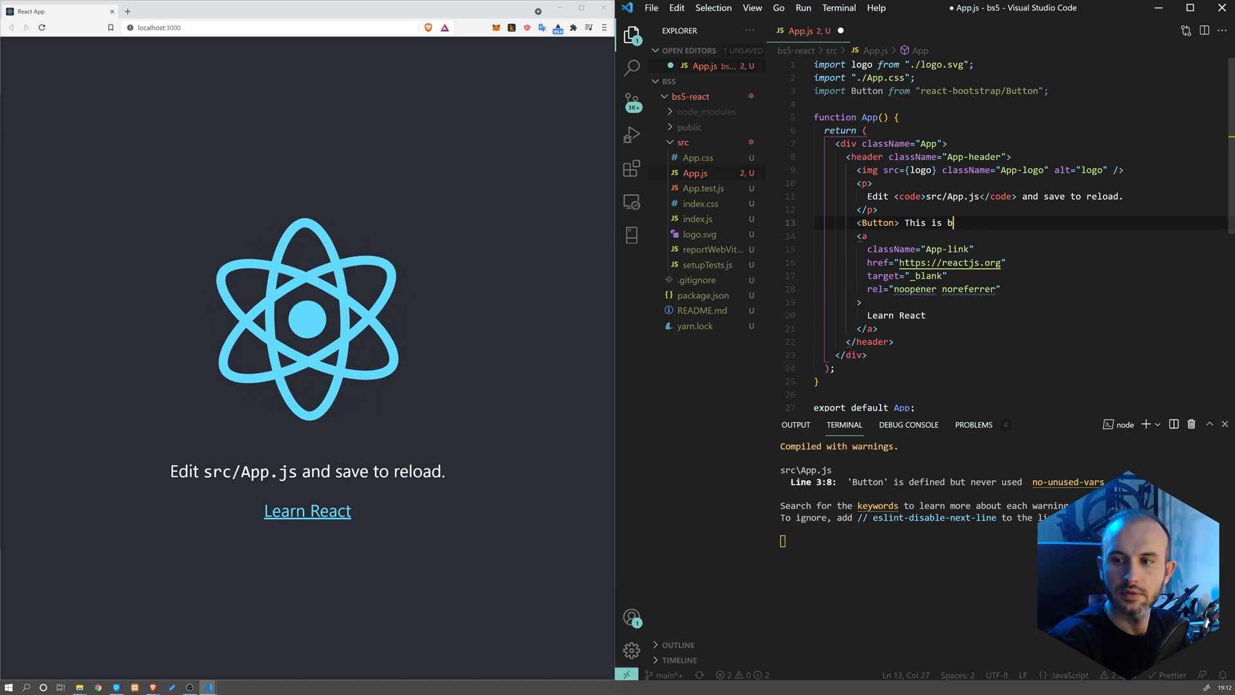
{"action": "key", "text": "ctrl+s"}
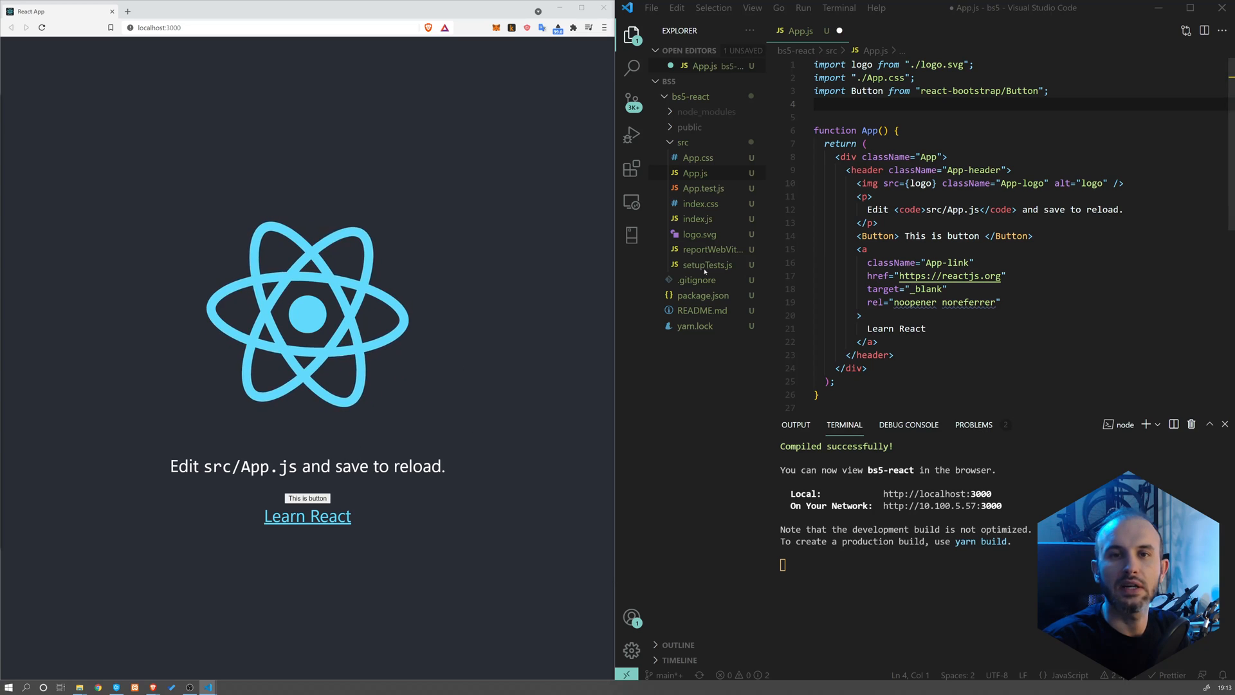
Step: Add an import "bootstrap/dist/css…" line under the Button import using path suggestions
{"action": "double_click", "coordinate": [960, 90]}
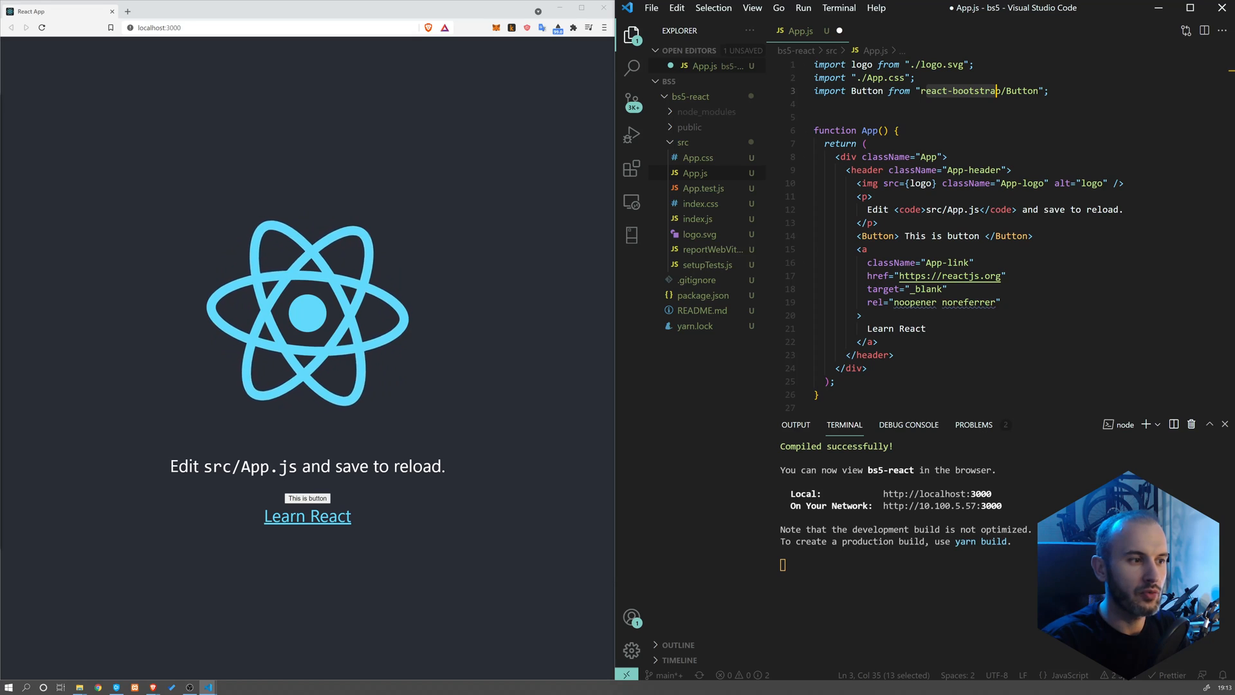
{"action": "type", "text": "import \""}
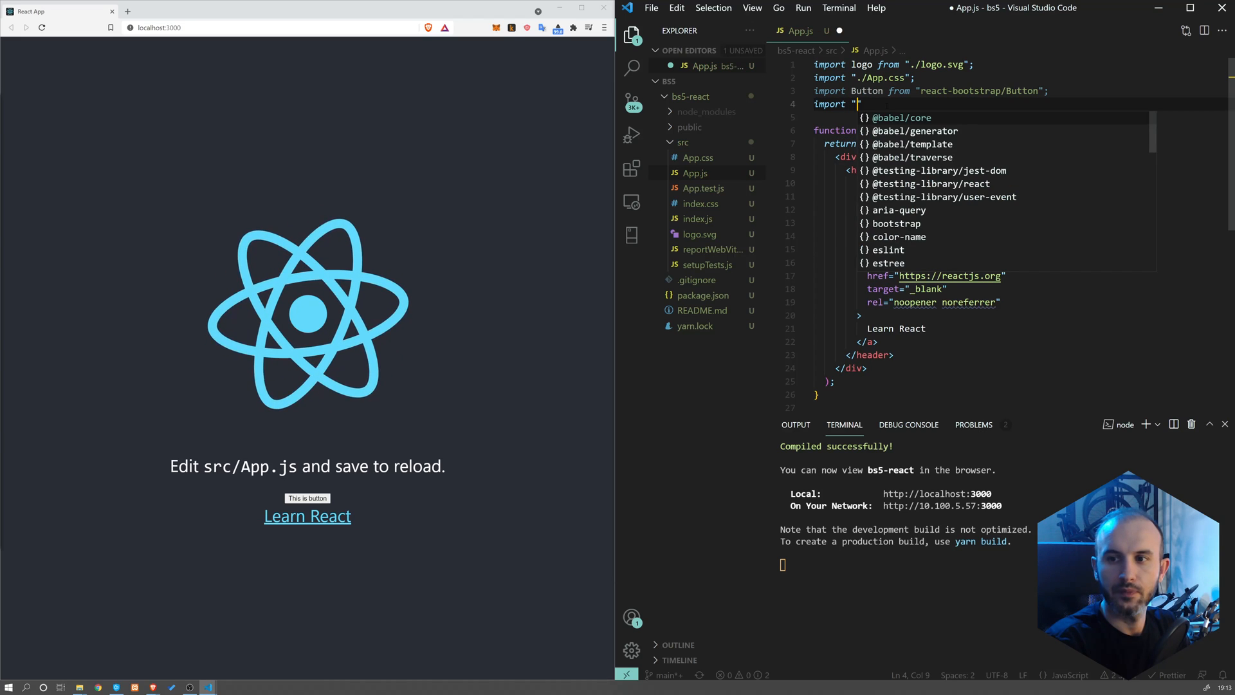
{"action": "type", "text": "bootstrap/d"}
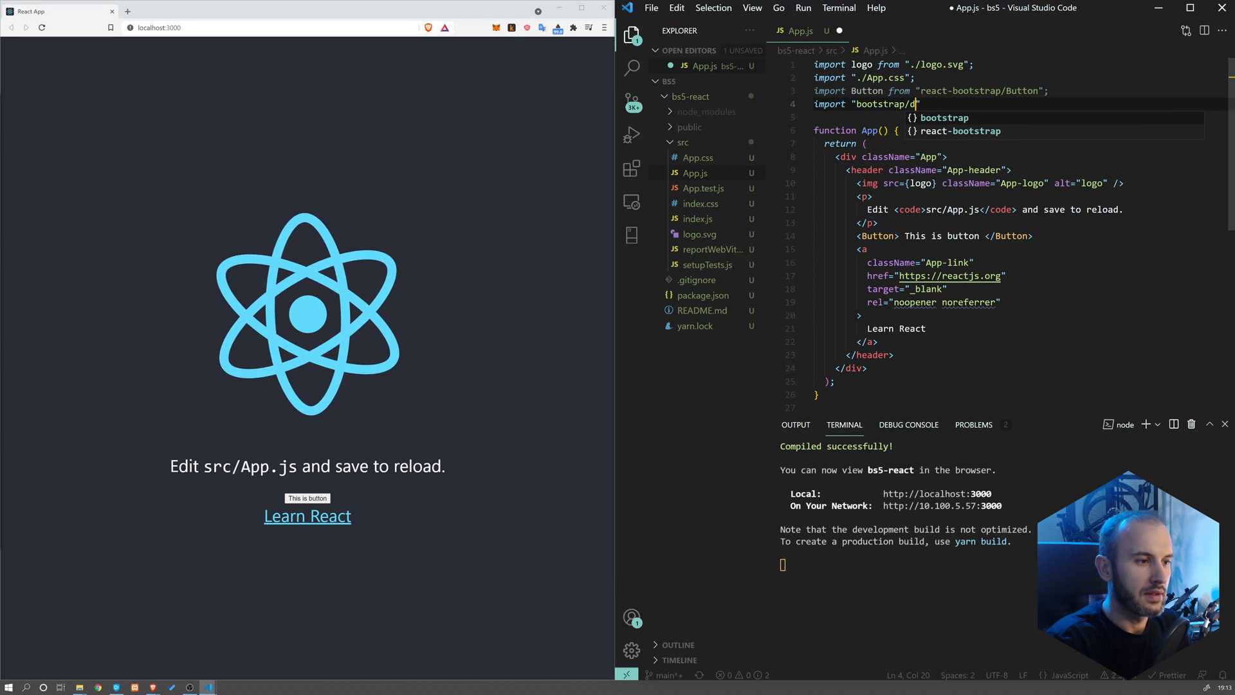
{"action": "type", "text": "it"}
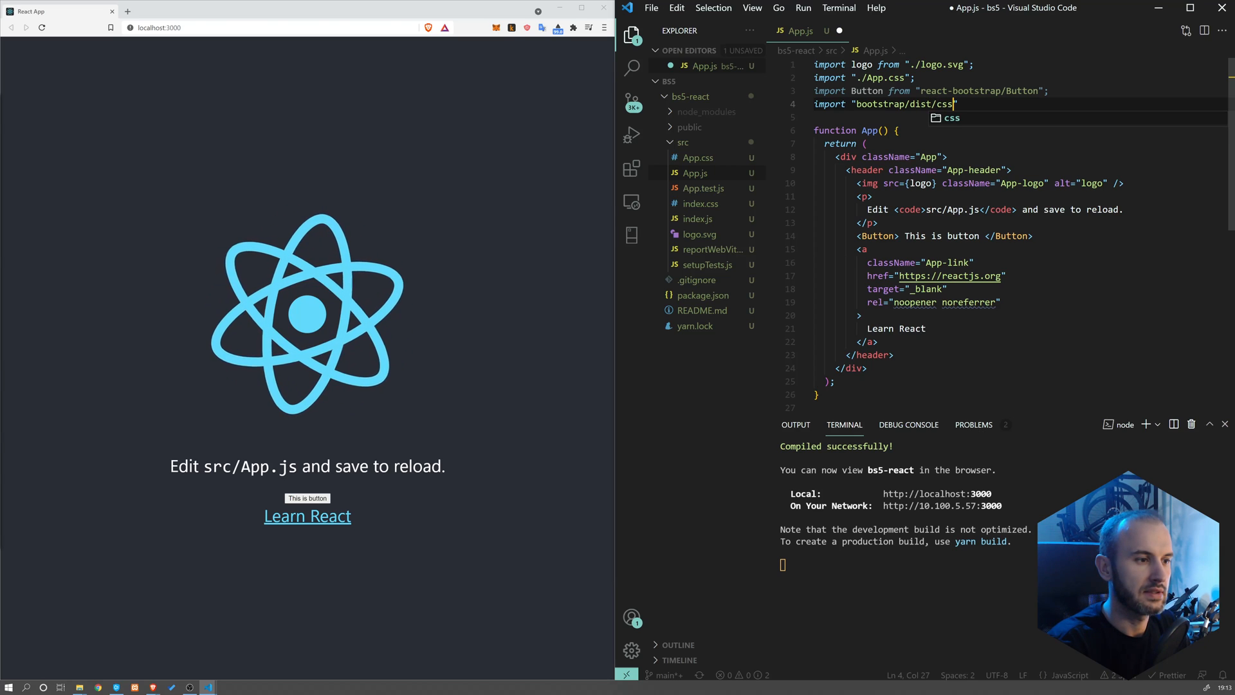
{"action": "type", "text": "bo"}
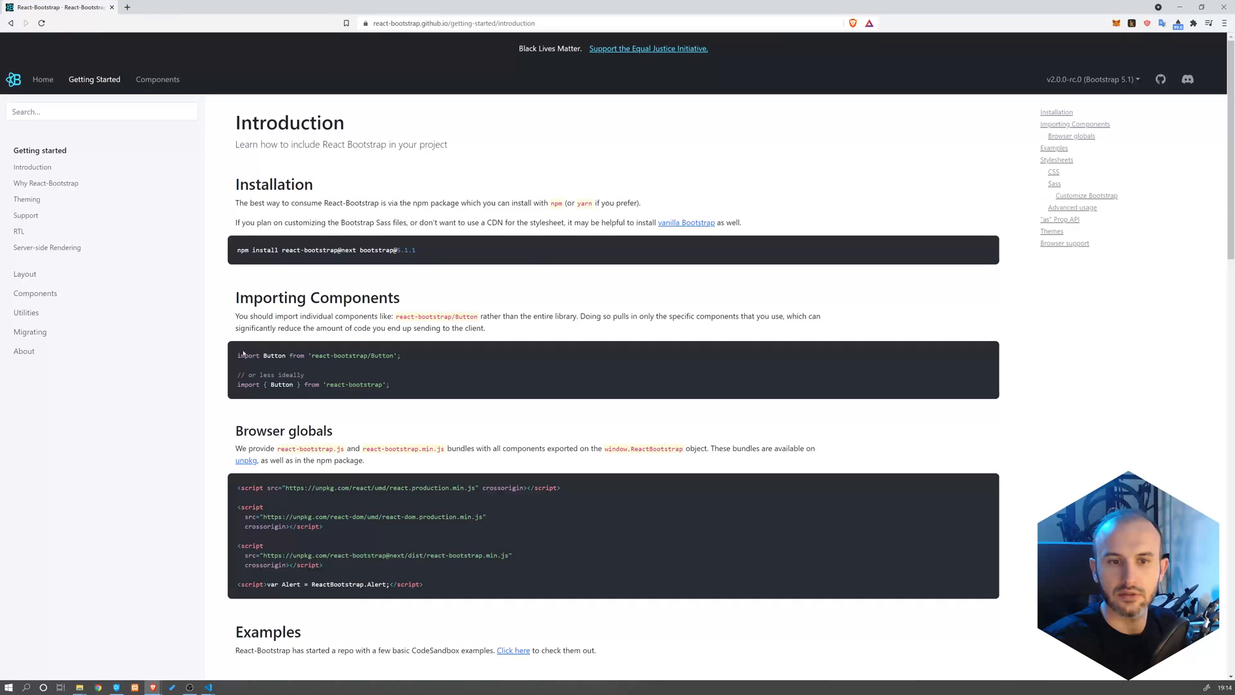
Step: Select the named Button import example on the React-Bootstrap Introduction page
{"action": "left_click_drag", "start_coordinate": [238, 355], "coordinate": [402, 355]}
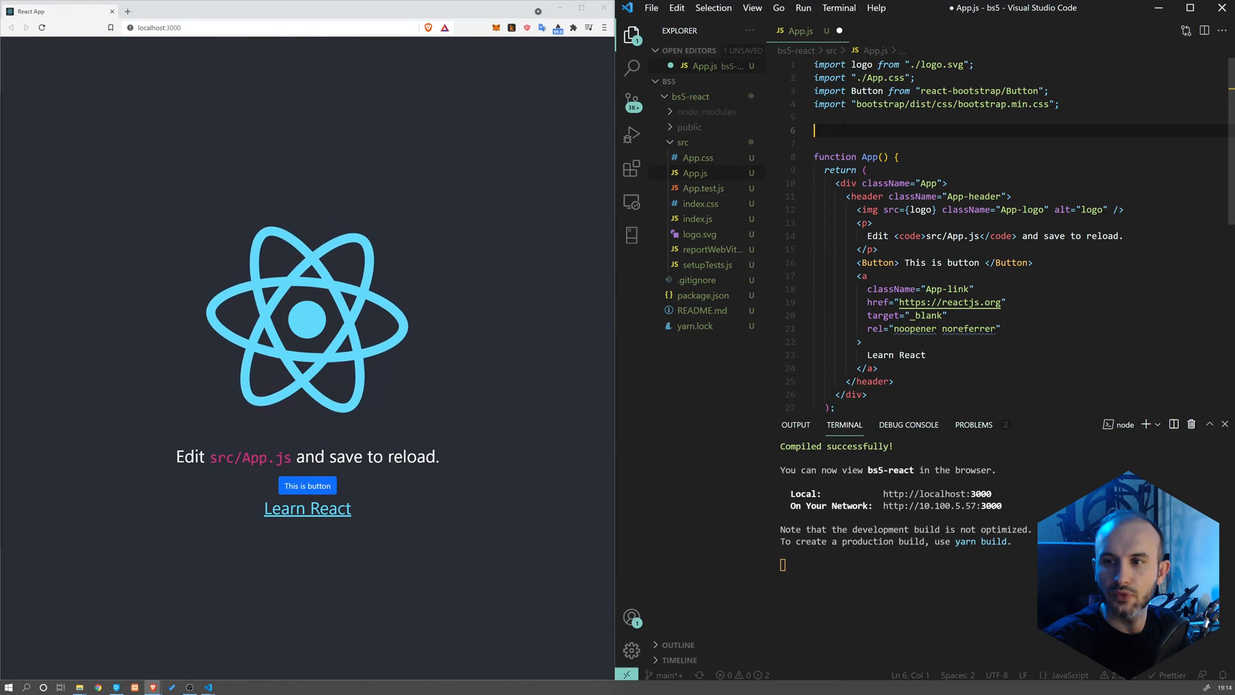
Step: Try a named import { Button, C… } from "react-bootstrap" line, then delete it
{"action": "type", "text": "import { Button } from \"react-bootstrap\";"}
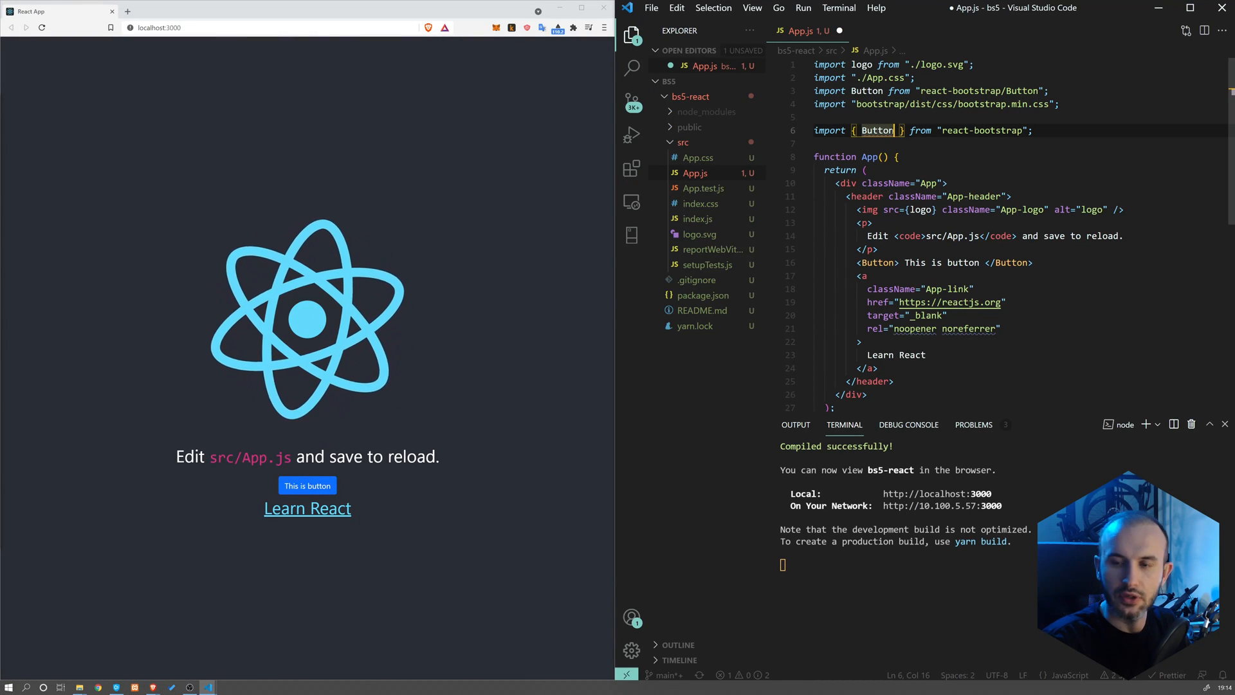
{"action": "type", "text": ", Card, Nav"}
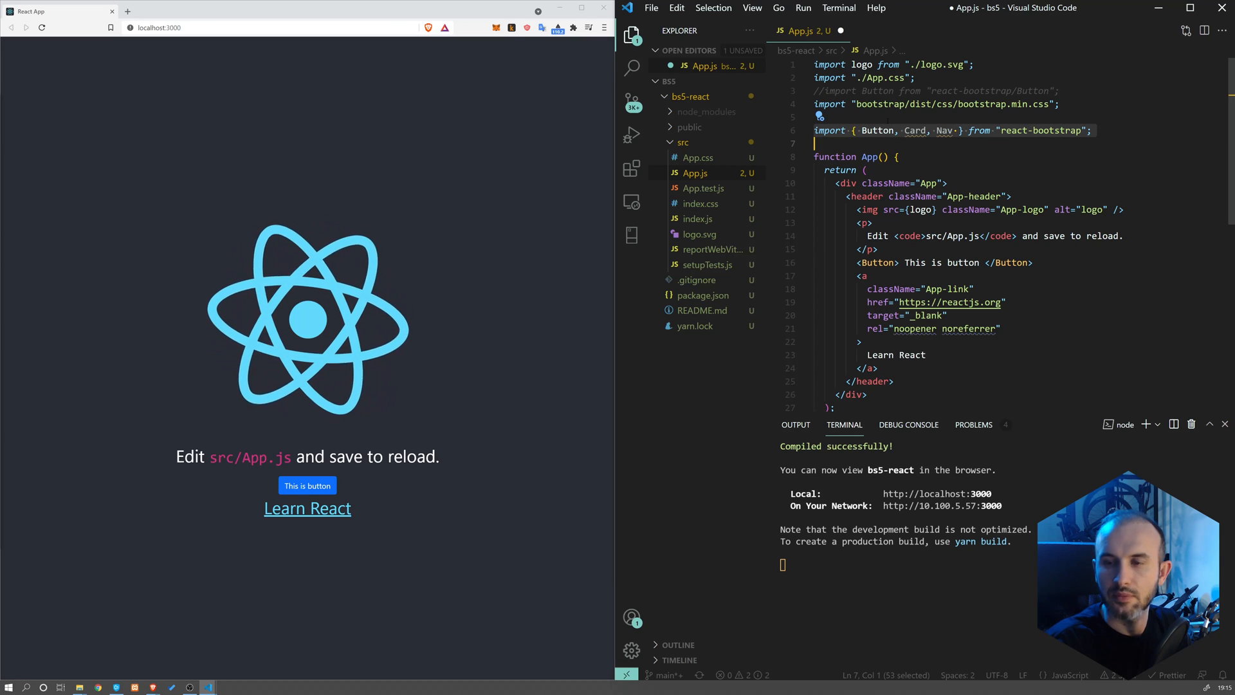
{"action": "key", "text": "Delete"}
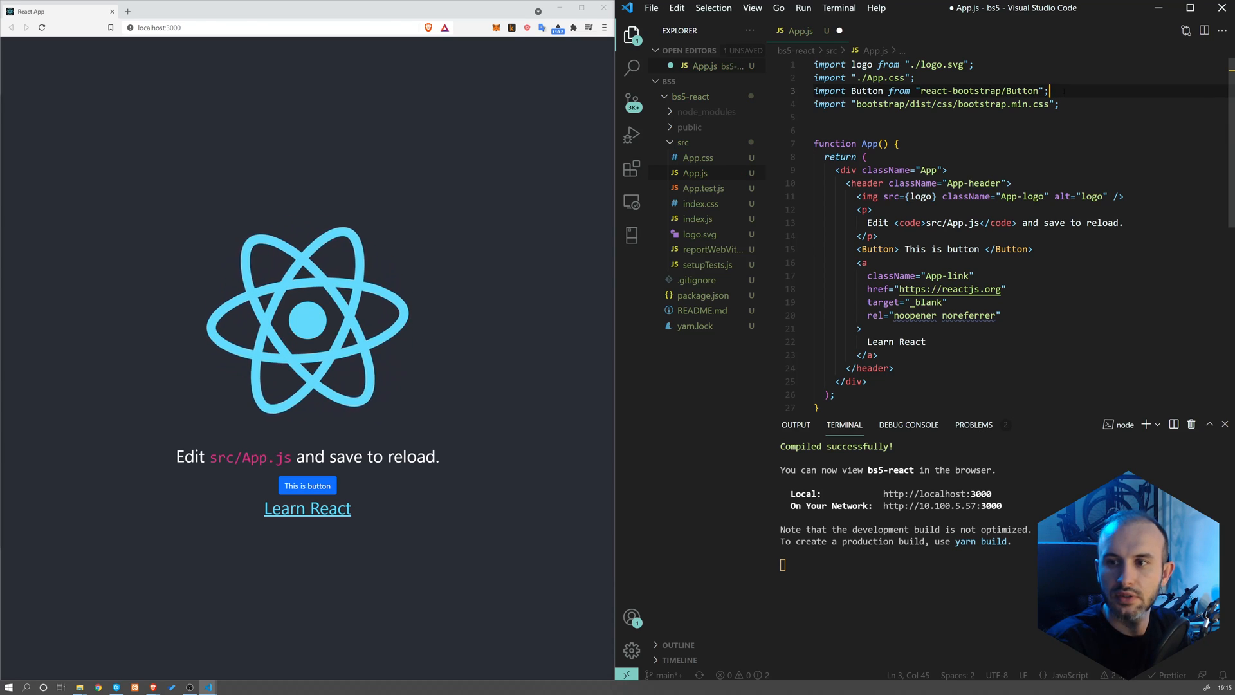
Step: Type a placeholder import Card from.... line below the Button import, then delete it
{"action": "key", "text": "Enter"}
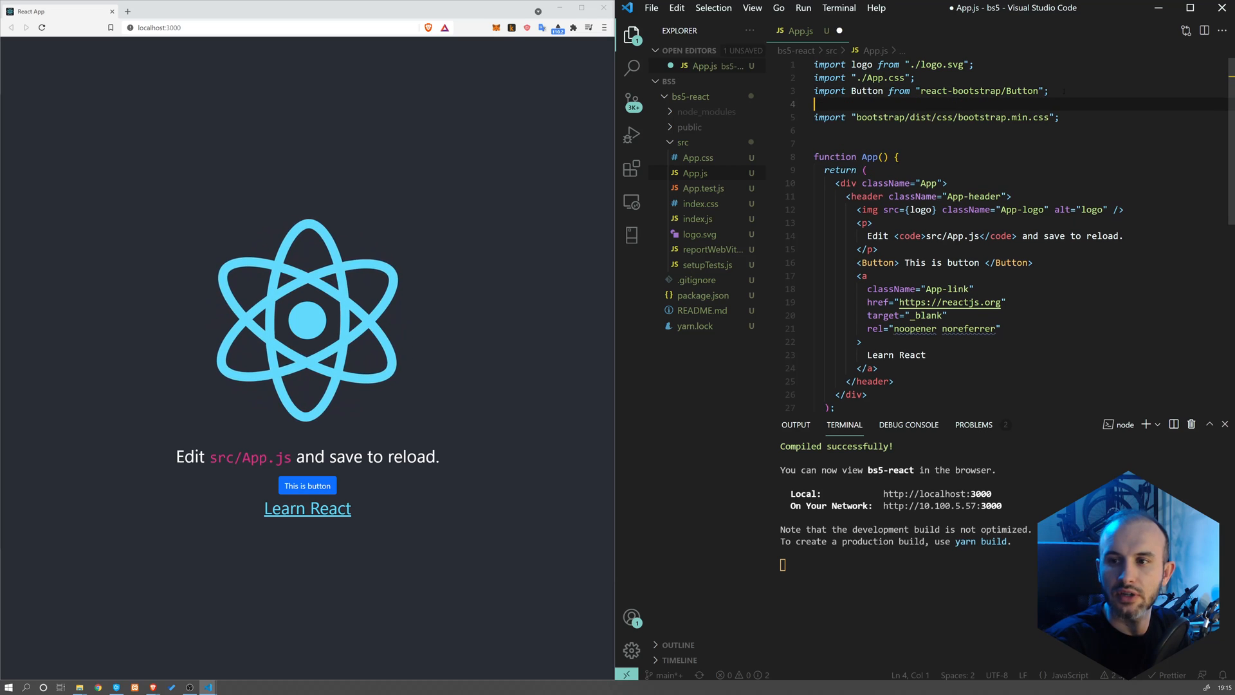
{"action": "type", "text": "impoty"}
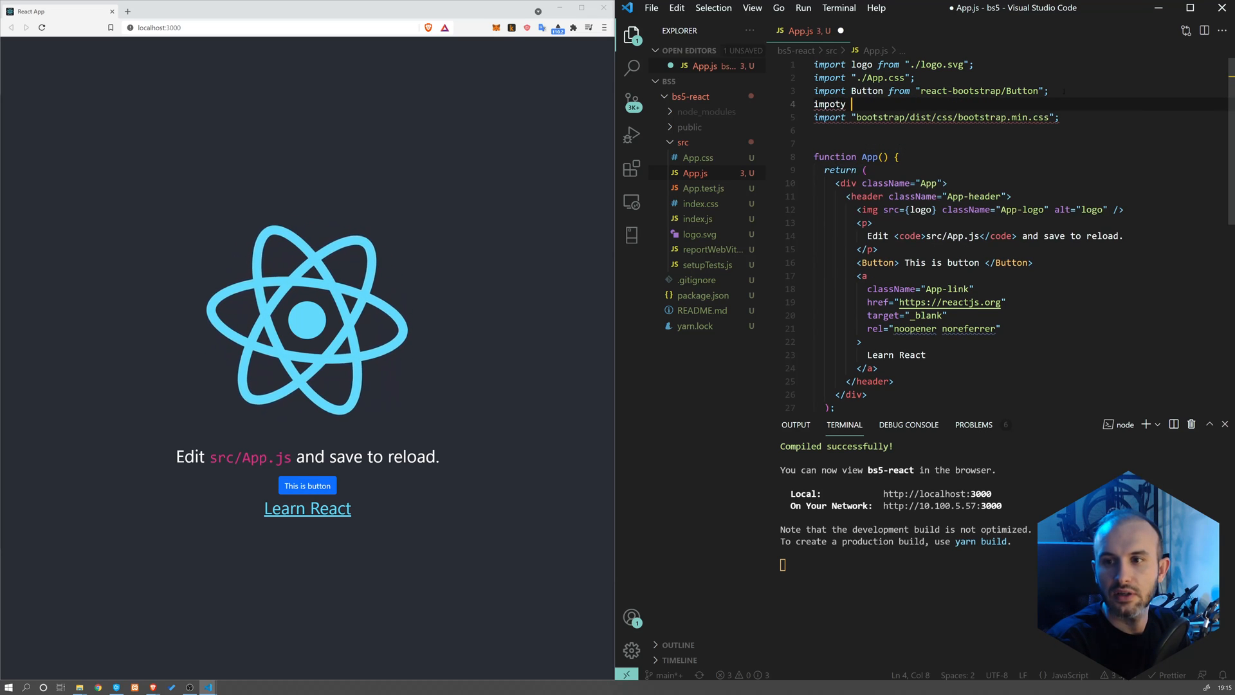
{"action": "type", "text": "CArd"}
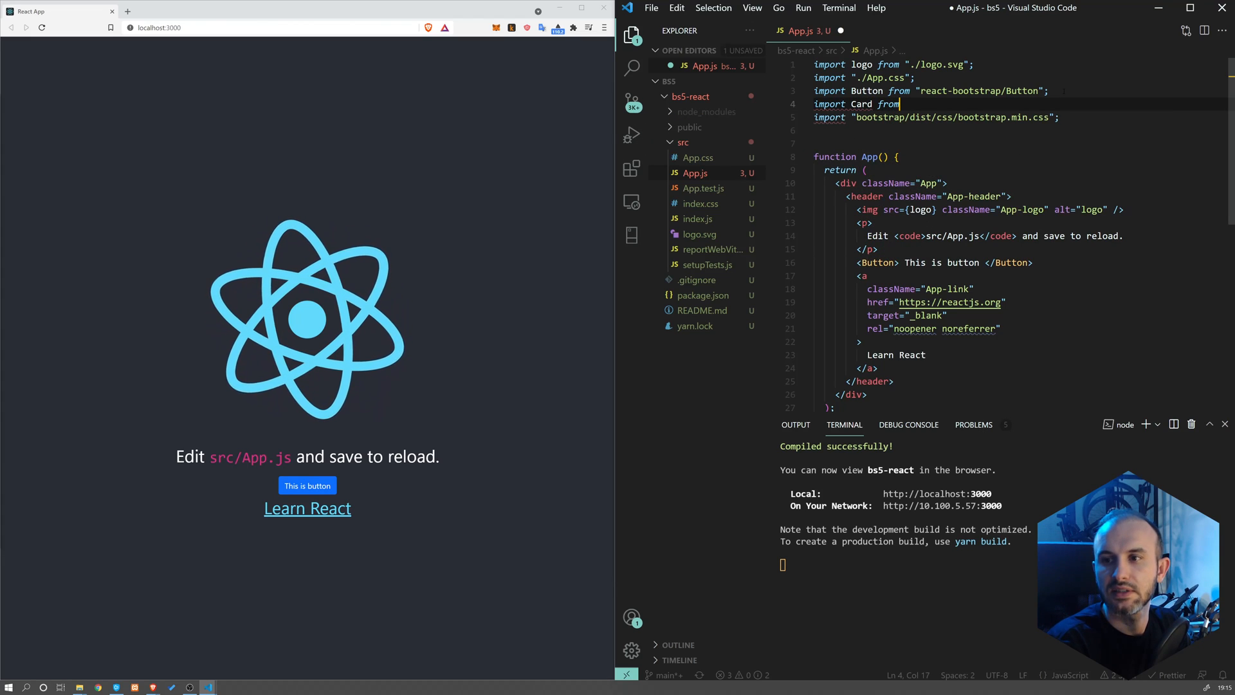
{"action": "type", "text": "...."}
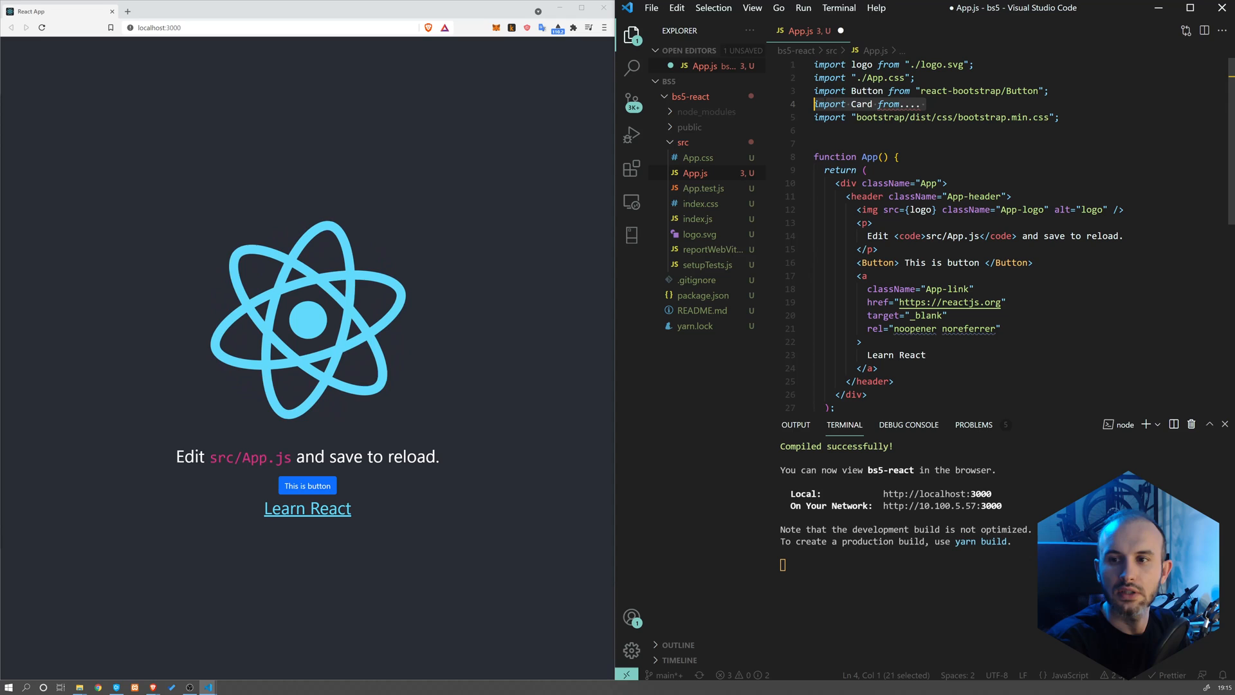
{"action": "key", "text": "Delete"}
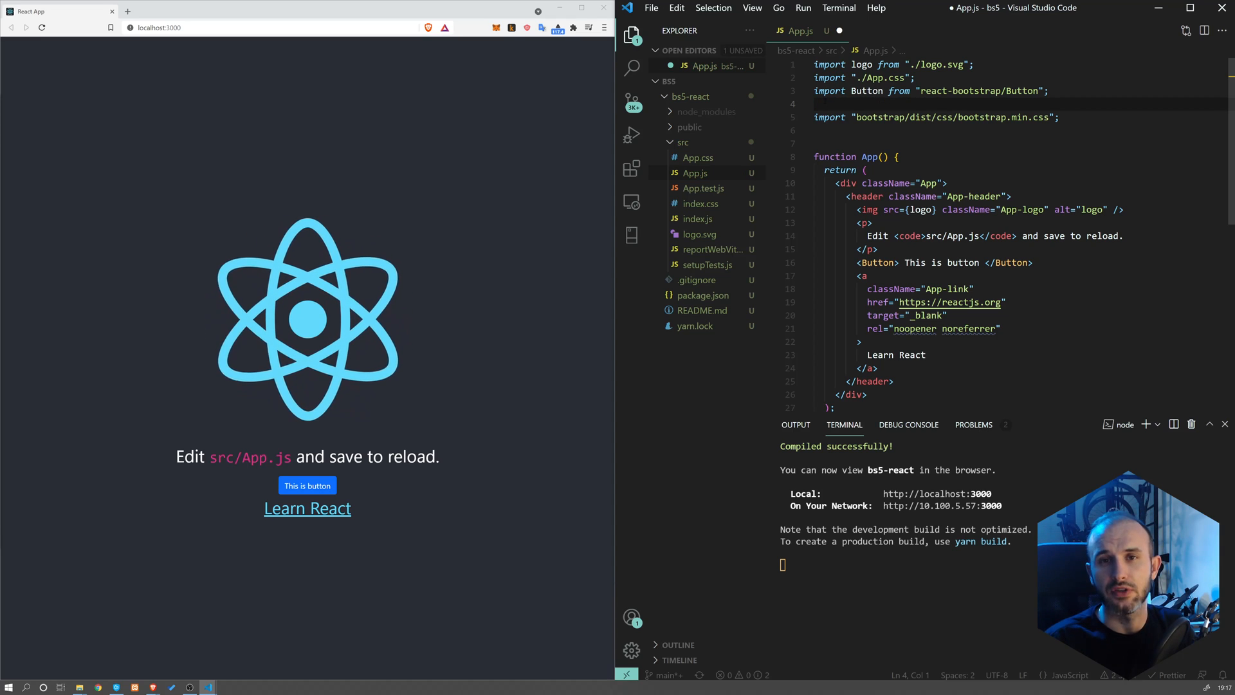